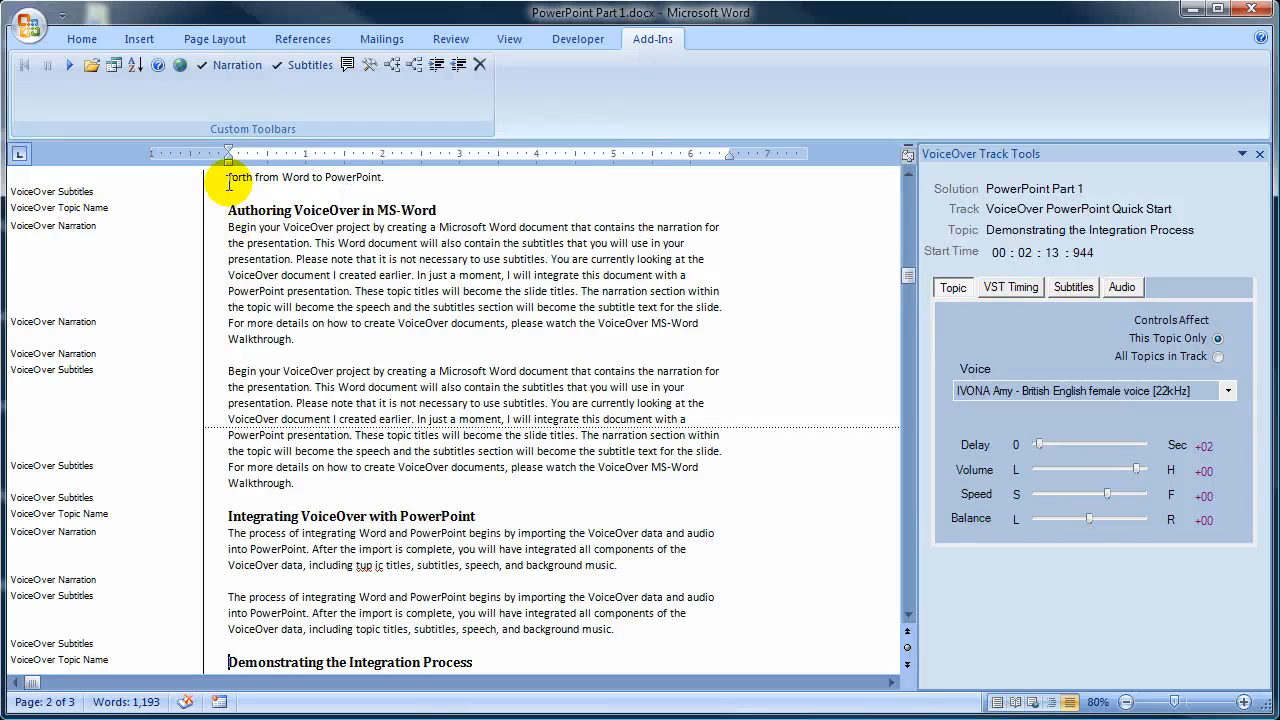
{"action": "mouse_move", "coordinate": [747, 470]}
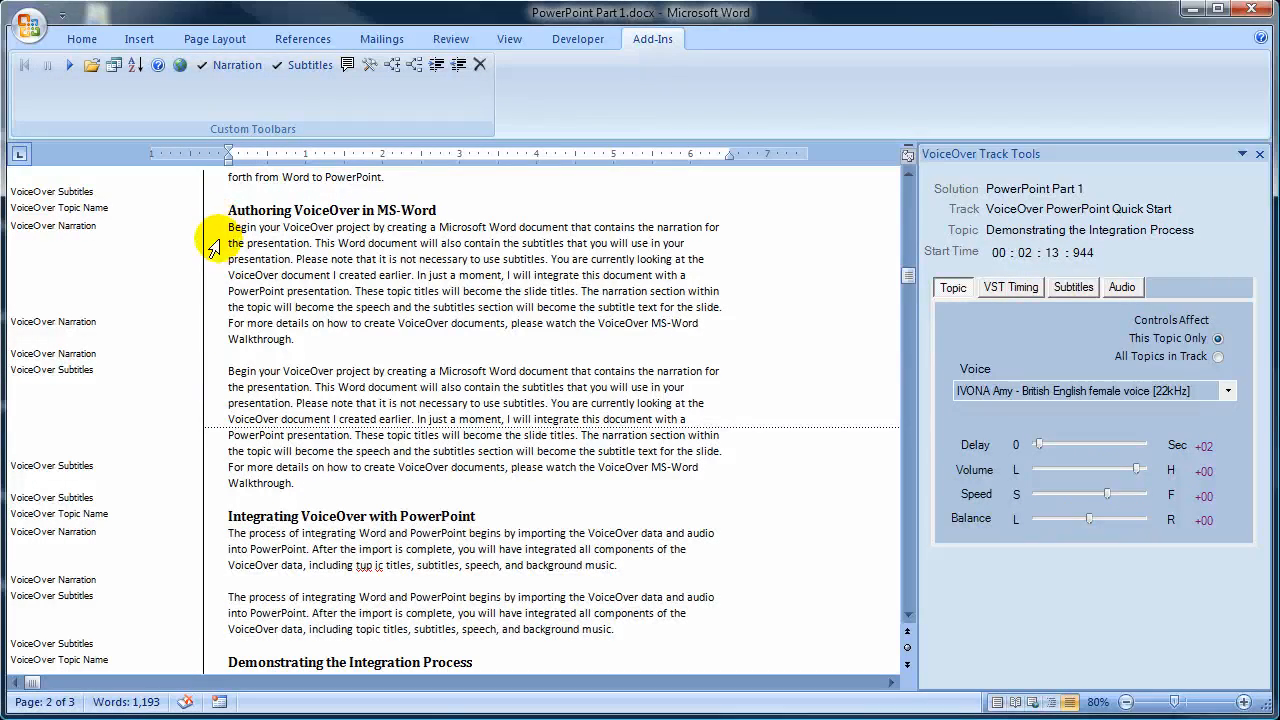
{"action": "mouse_move", "coordinate": [225, 440]}
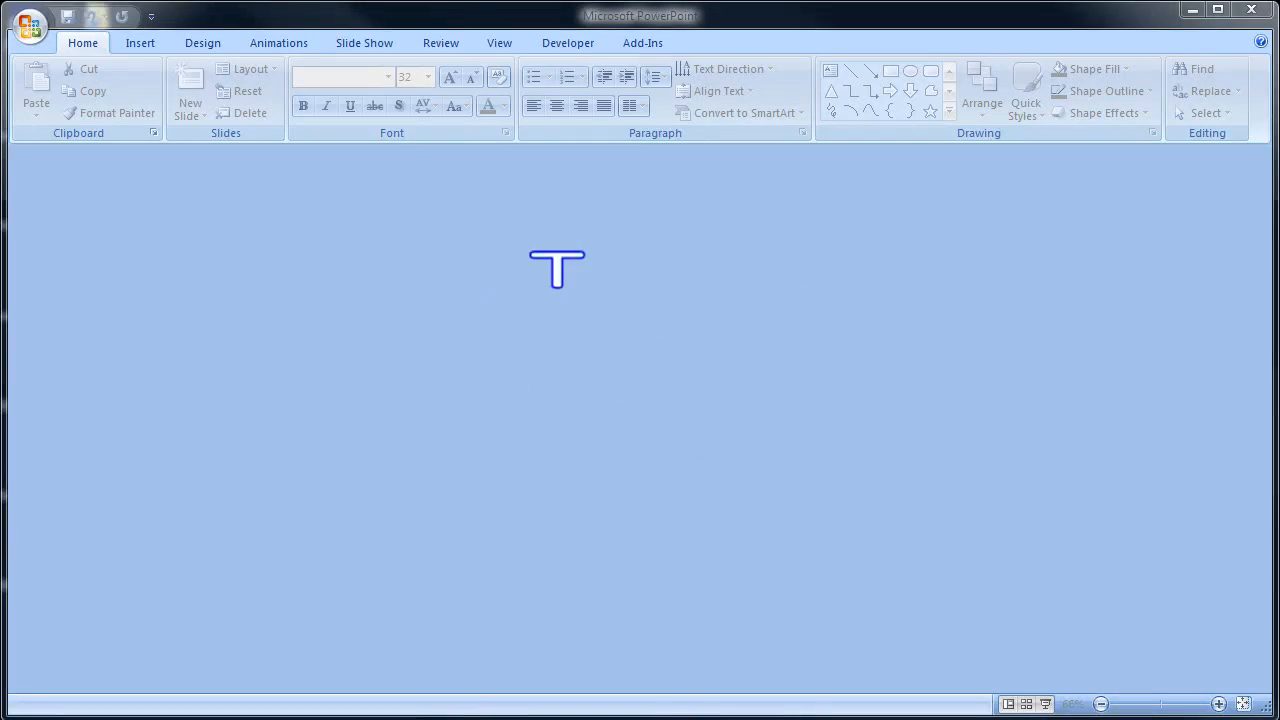
- Open the PowerPoint Quick Start track from the PowerPoint Part 1 VoiceOver solution via the Add-Ins tools
{"action": "type", "text": "Titles"}
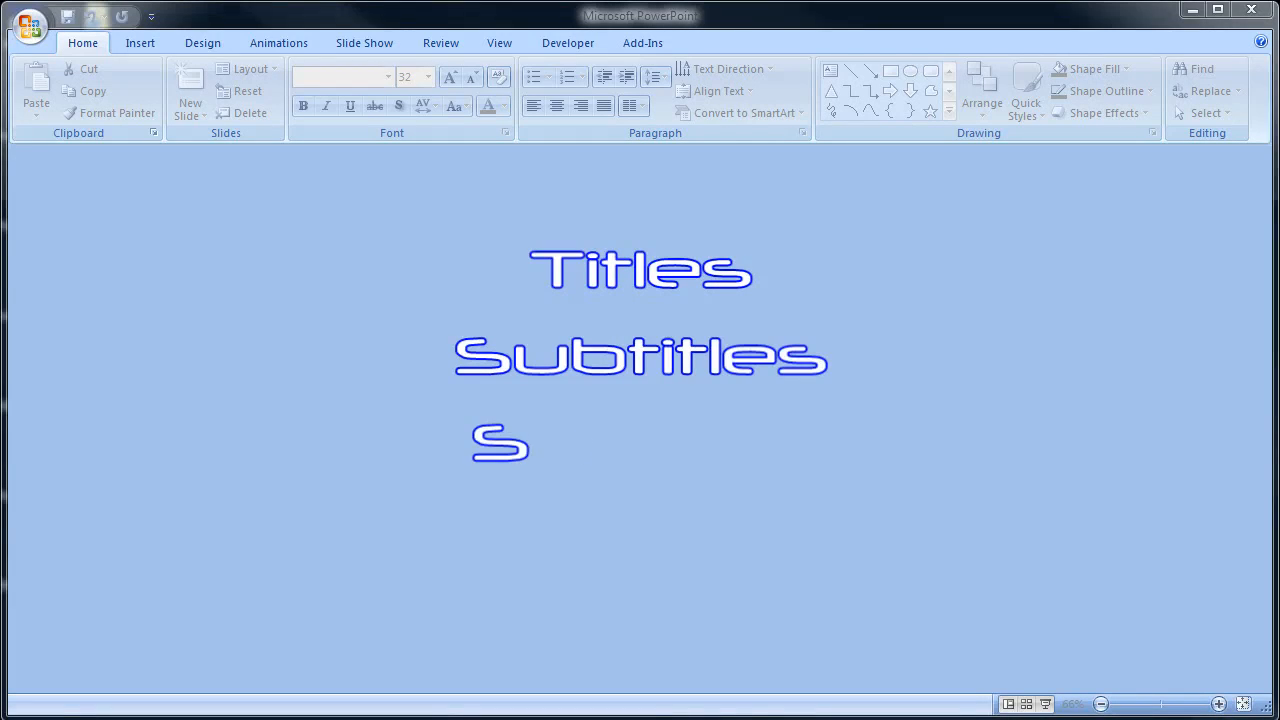
{"action": "type", "text": "peech"}
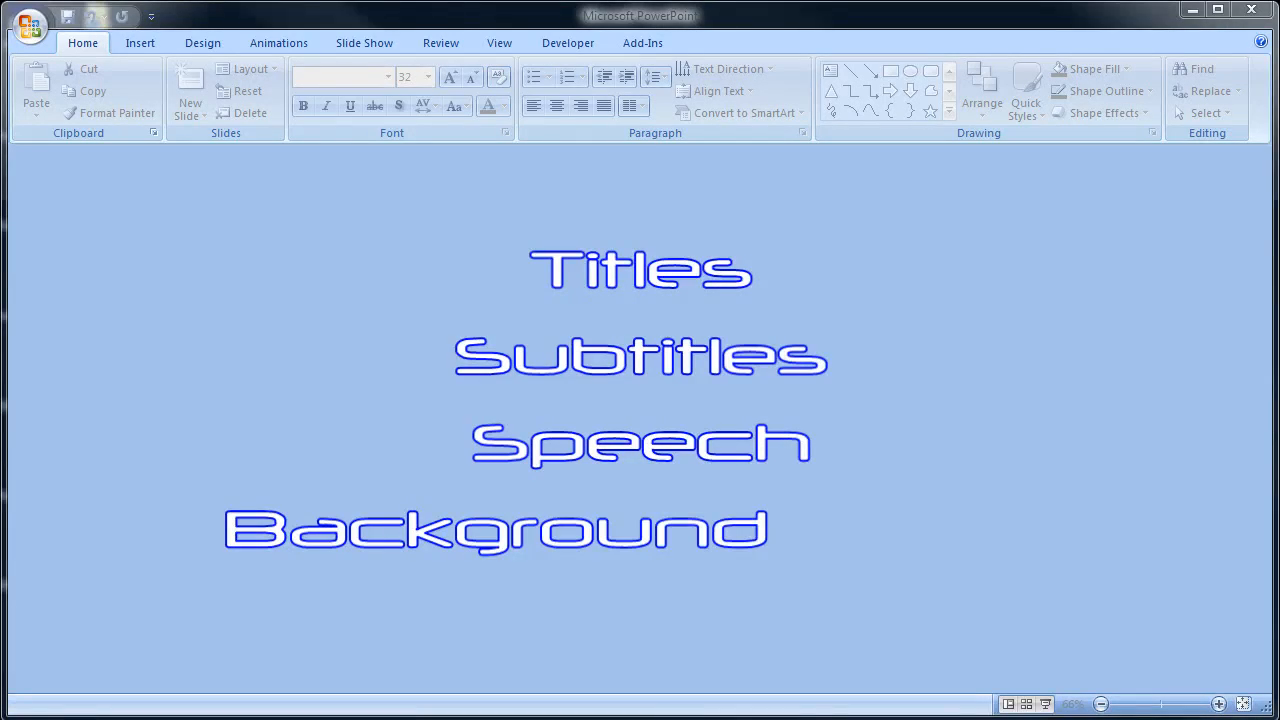
{"action": "type", "text": "Music"}
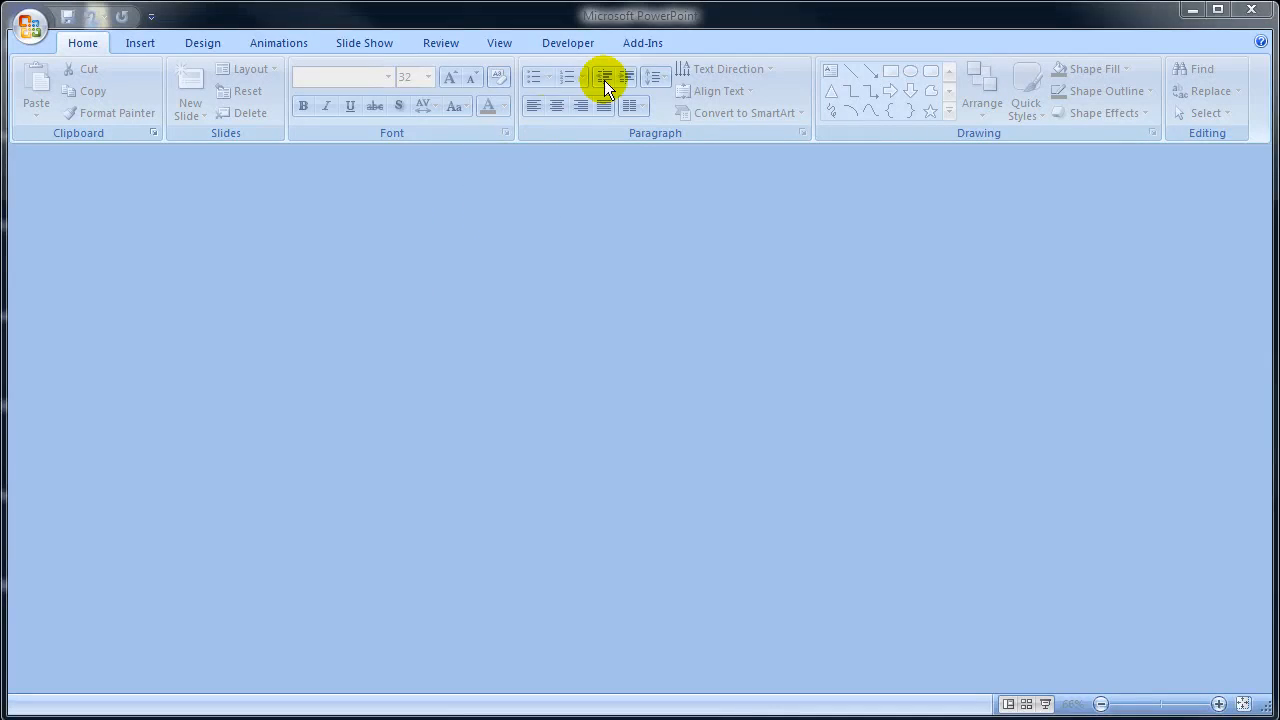
{"action": "left_click", "coordinate": [642, 42]}
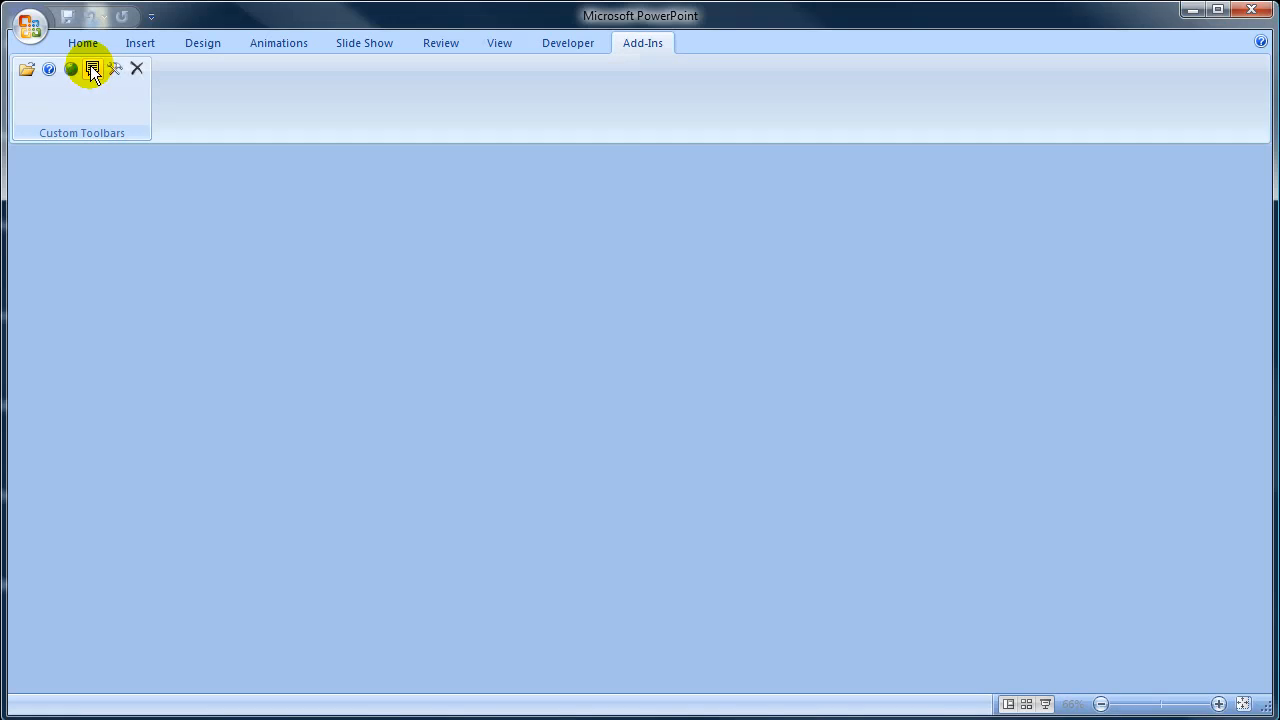
{"action": "left_click", "coordinate": [92, 68]}
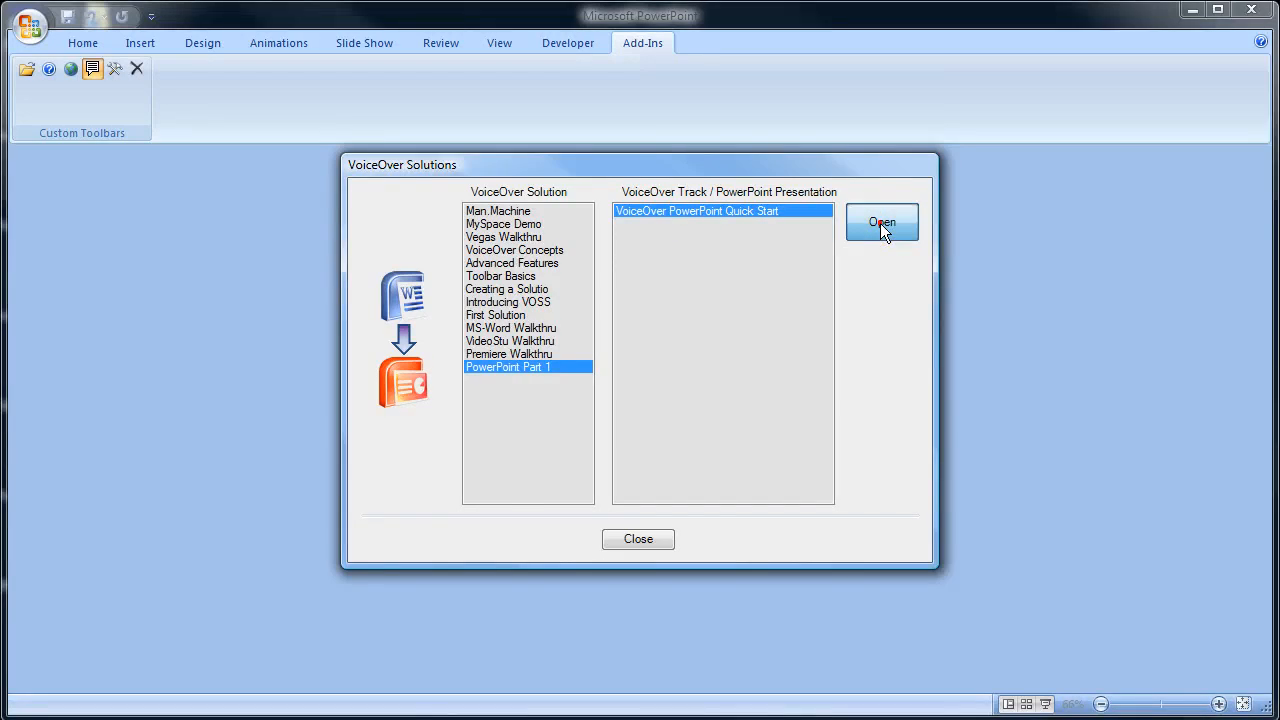
{"action": "left_click", "coordinate": [882, 222]}
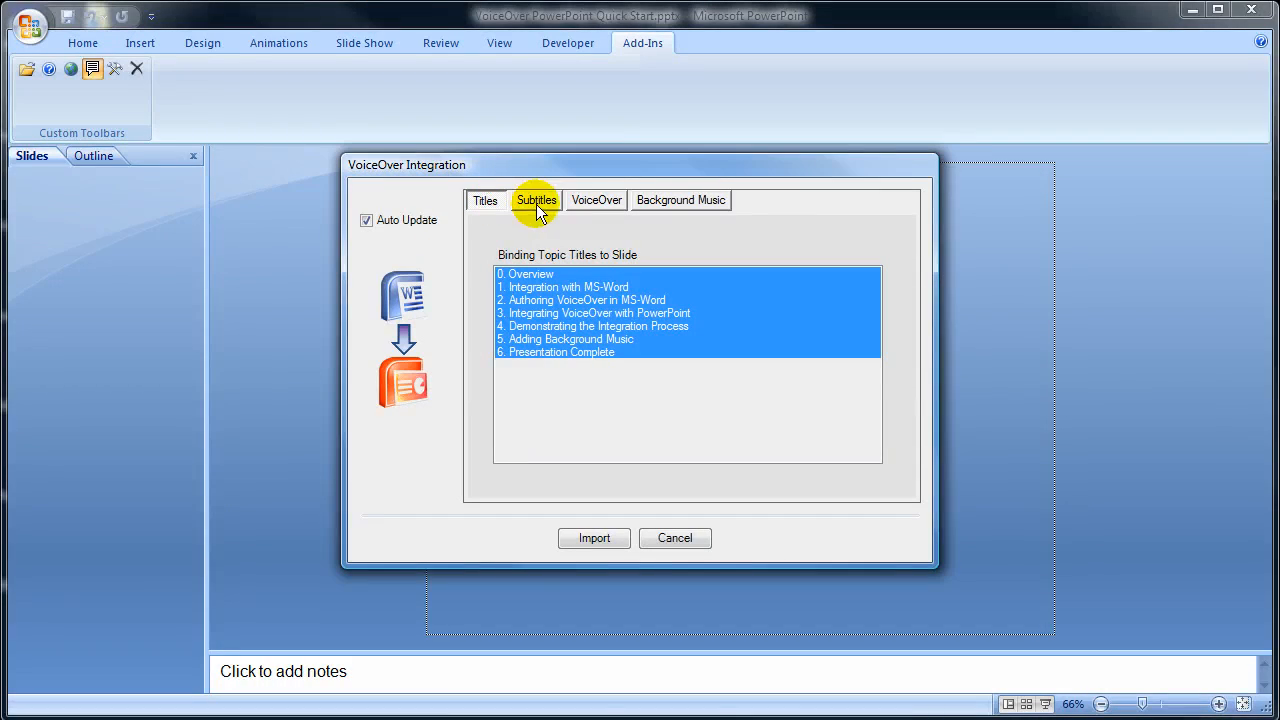
- Review the Subtitles bindings, then show the VoiceOver narration bindings for the seven topics
{"action": "left_click", "coordinate": [537, 200]}
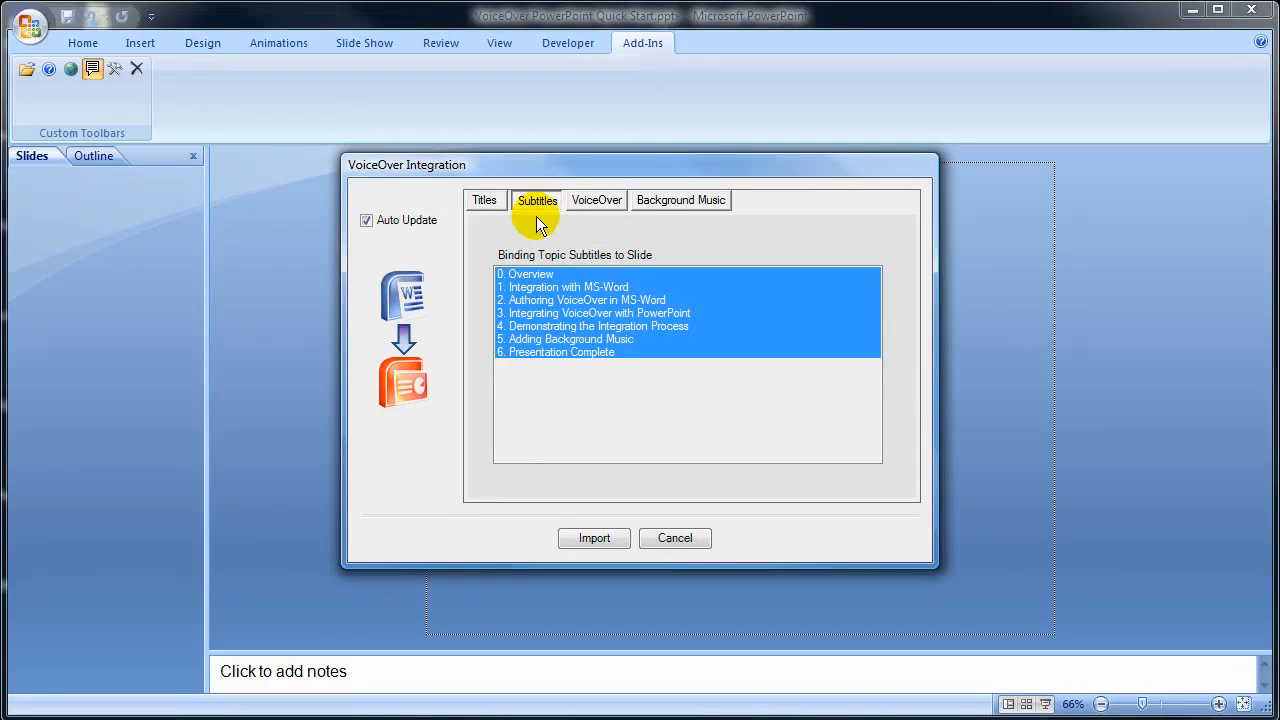
{"action": "left_click", "coordinate": [596, 200]}
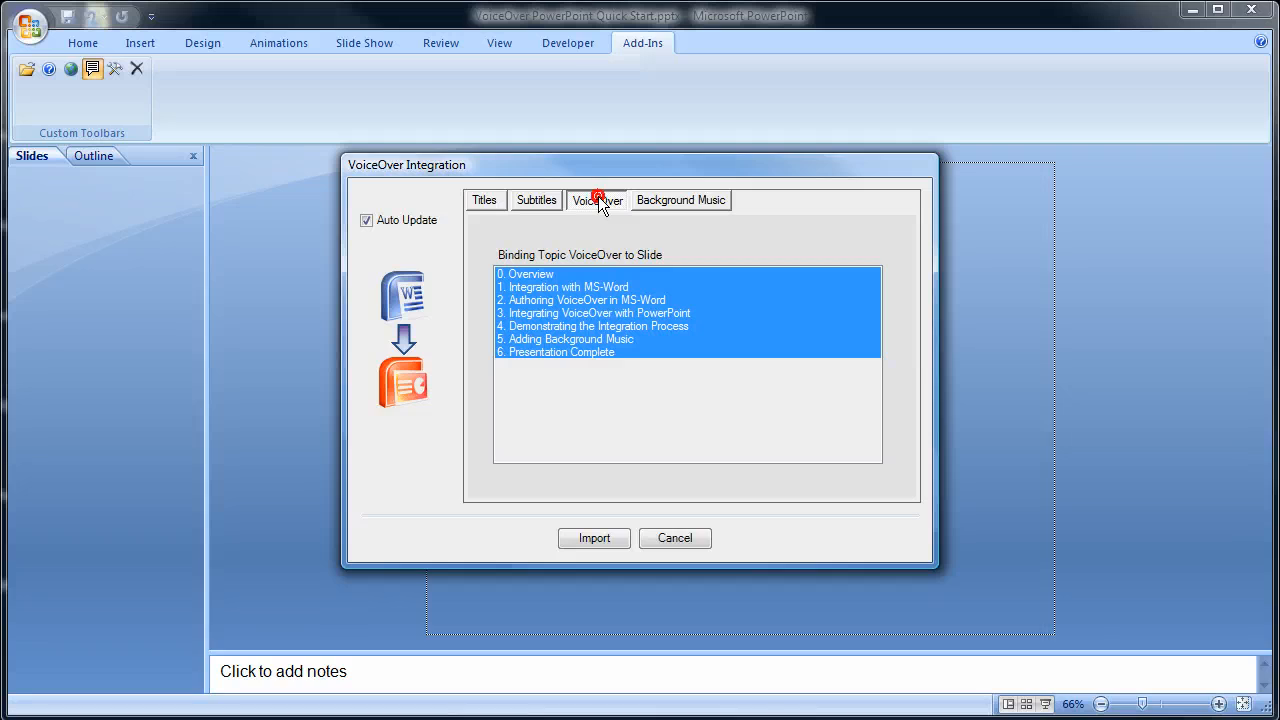
{"action": "left_click", "coordinate": [597, 200]}
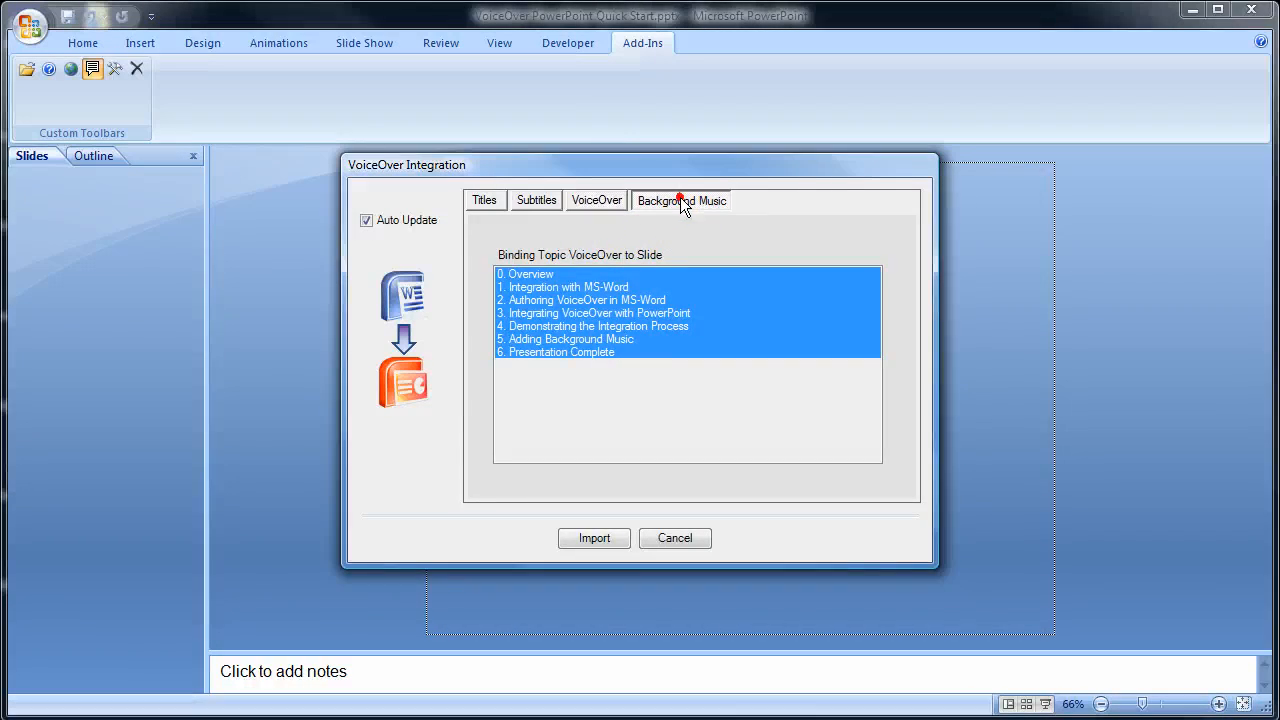
- Choose spacestation_vacation_001.wav as background music, raise the intro level and import the topics
{"action": "left_click", "coordinate": [681, 200]}
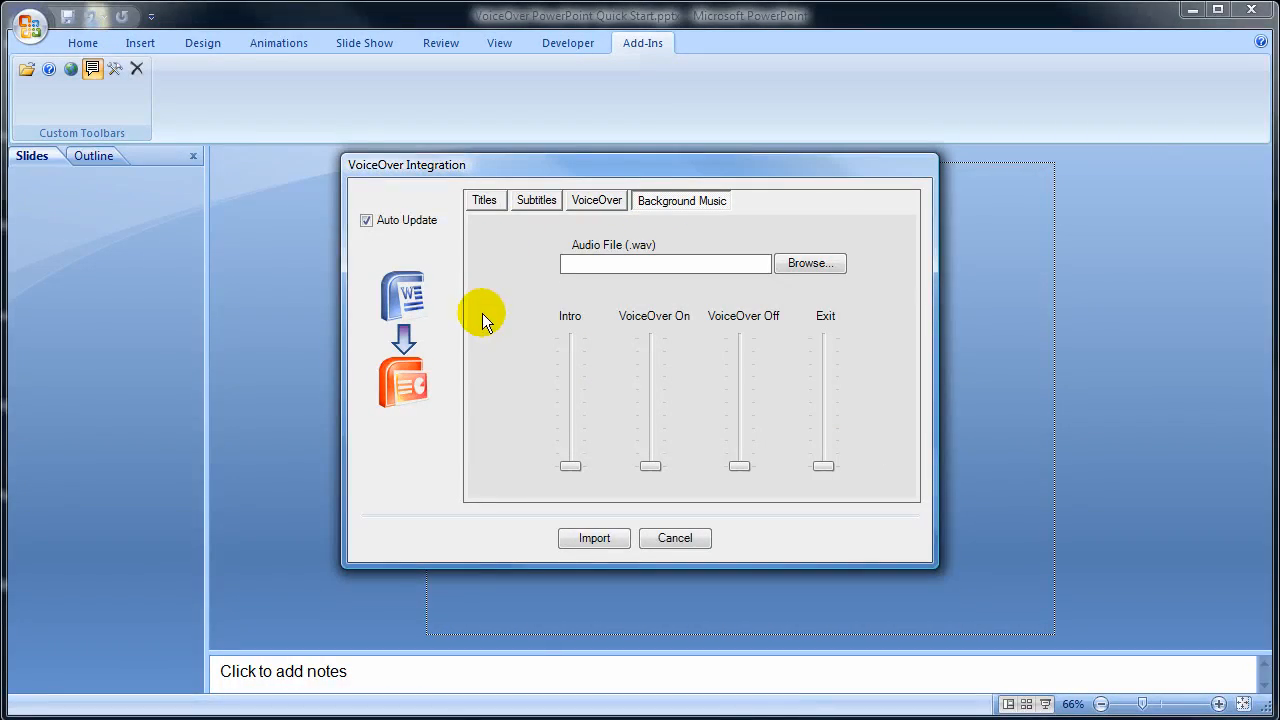
{"action": "mouse_move", "coordinate": [753, 383]}
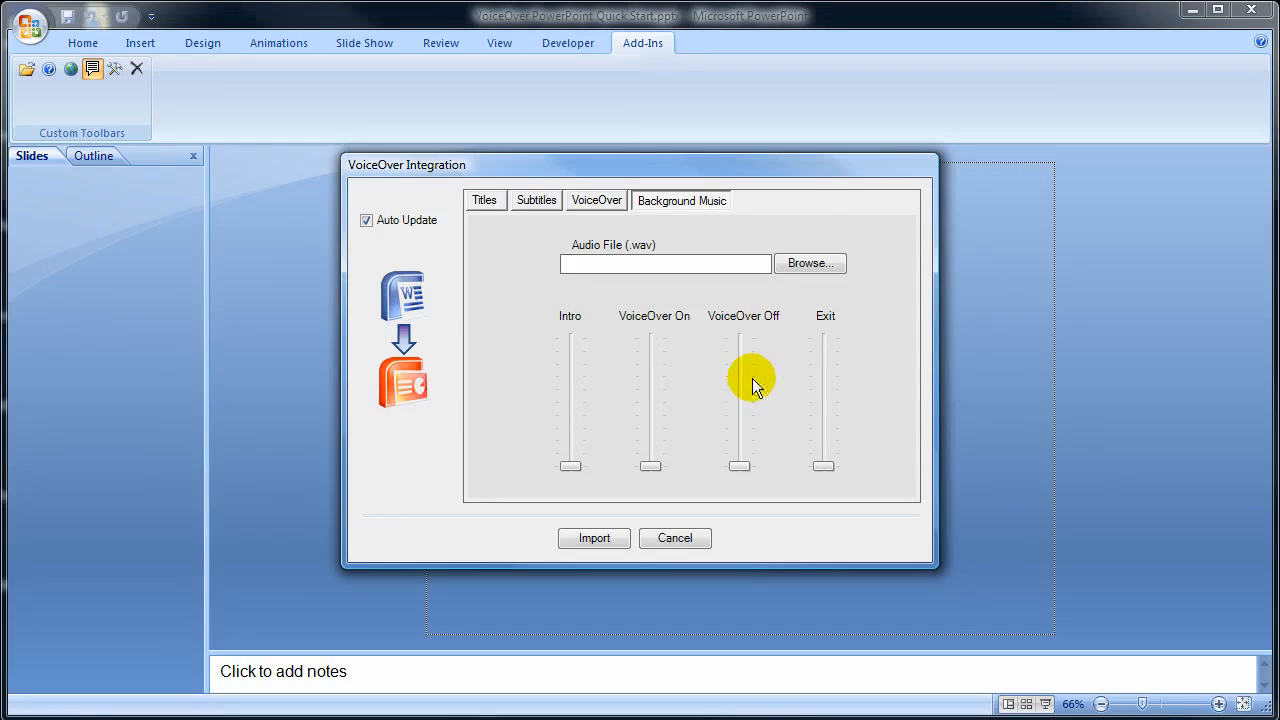
{"action": "mouse_move", "coordinate": [880, 330]}
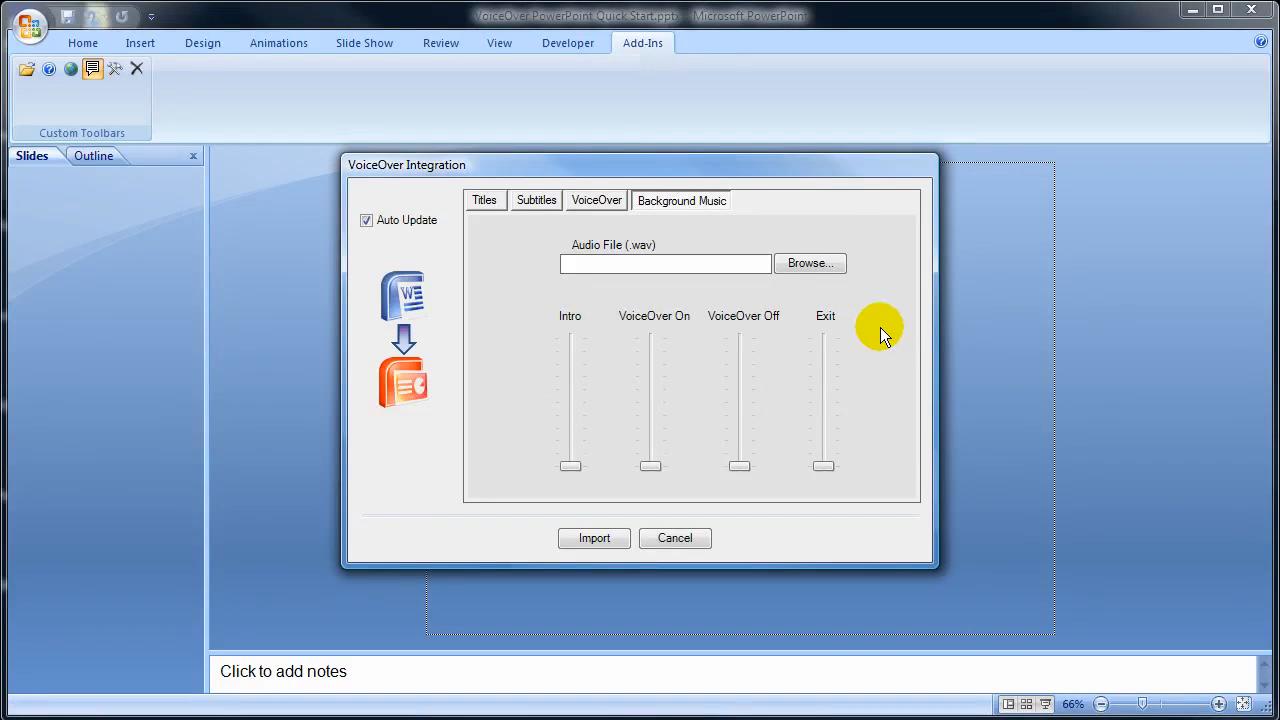
{"action": "mouse_move", "coordinate": [860, 305]}
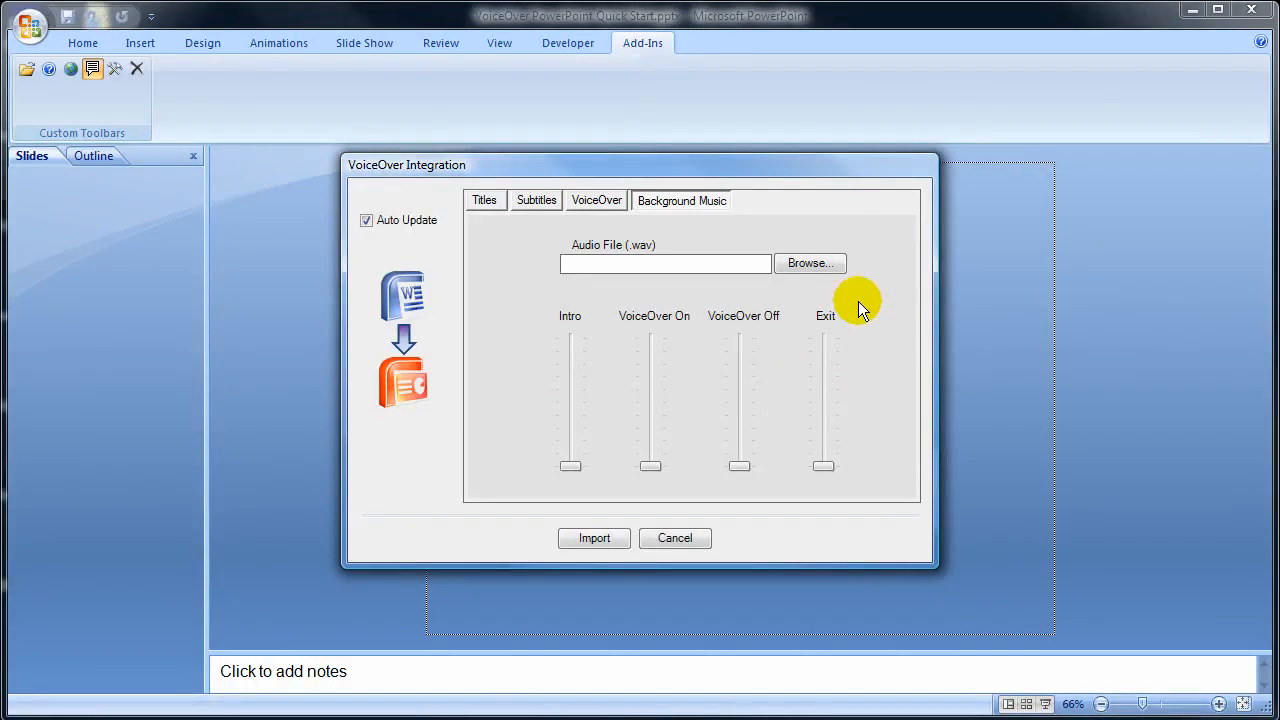
{"action": "left_click", "coordinate": [810, 262]}
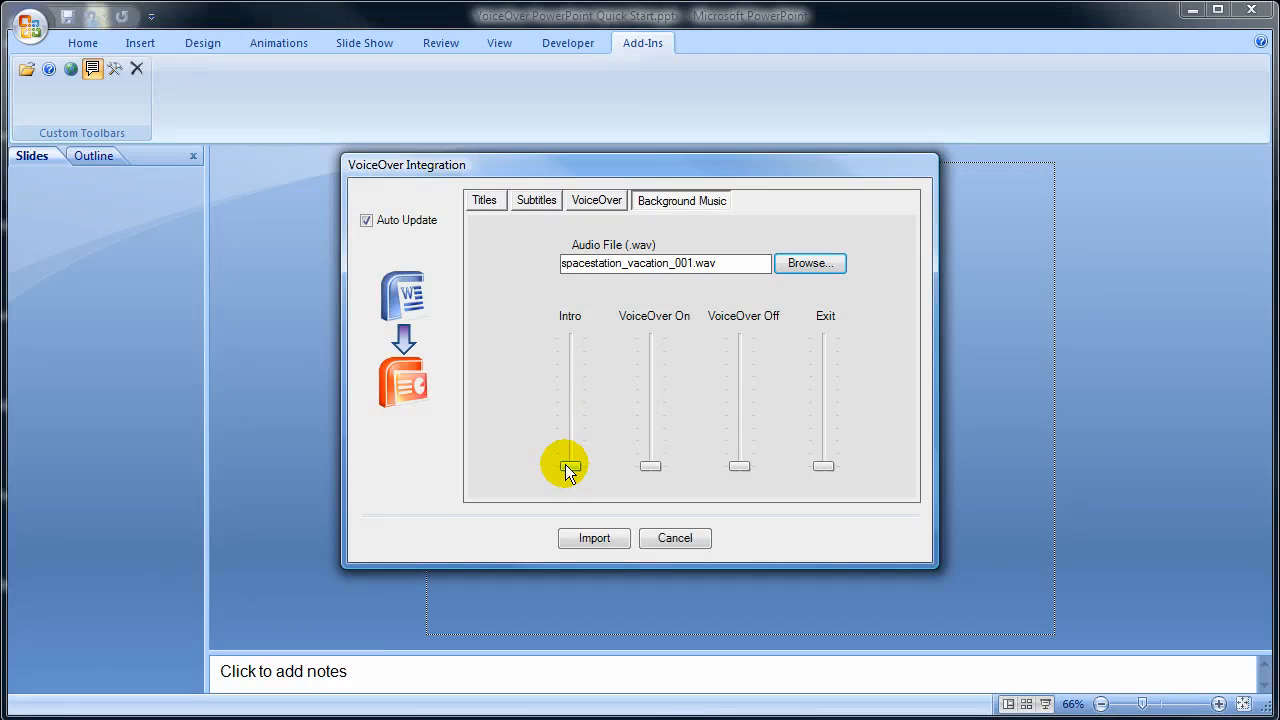
{"action": "left_click_drag", "start_coordinate": [569, 463], "coordinate": [569, 350]}
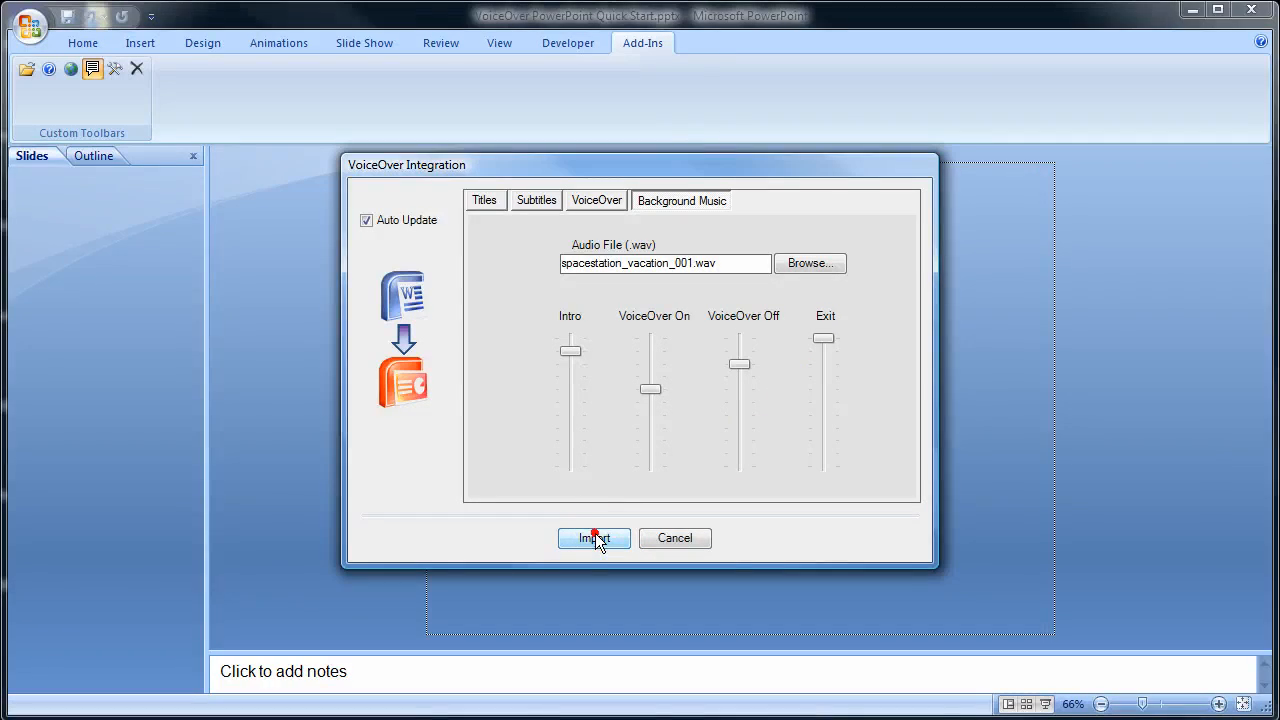
{"action": "left_click", "coordinate": [594, 538]}
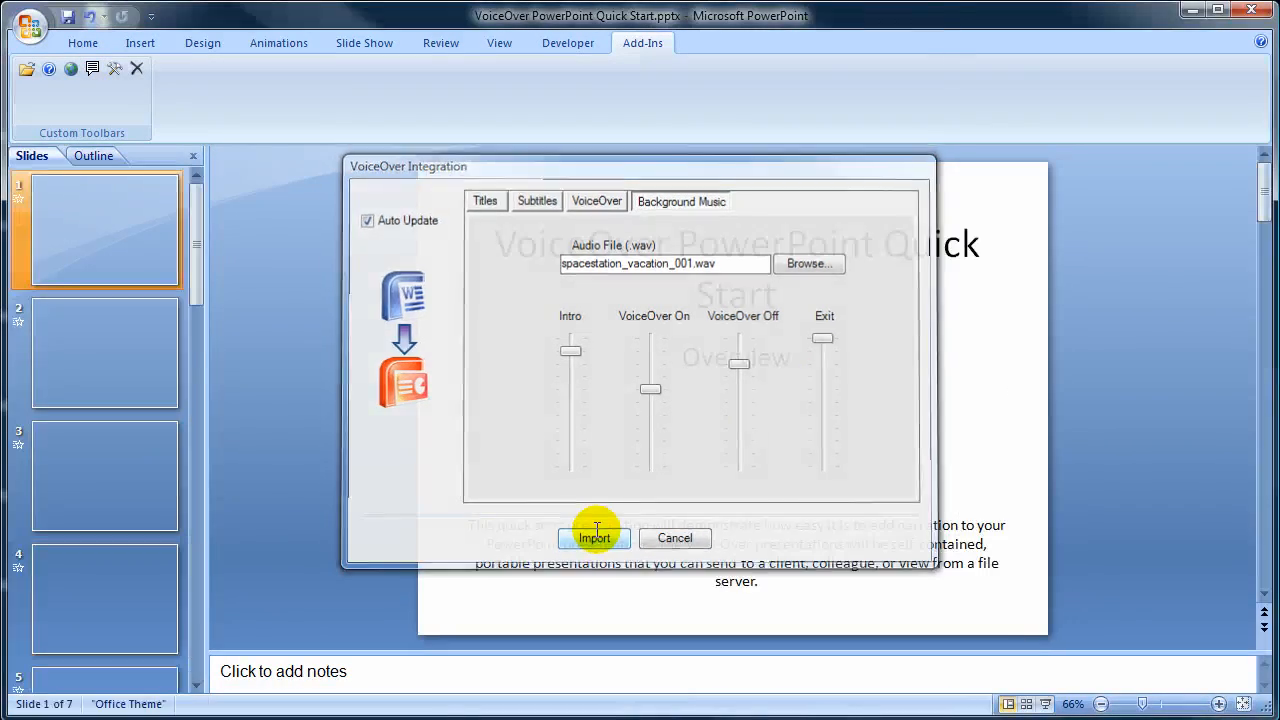
- Browse the seven imported slides, checking titles and subtitles, ending on slide 4
{"action": "left_click", "coordinate": [593, 538]}
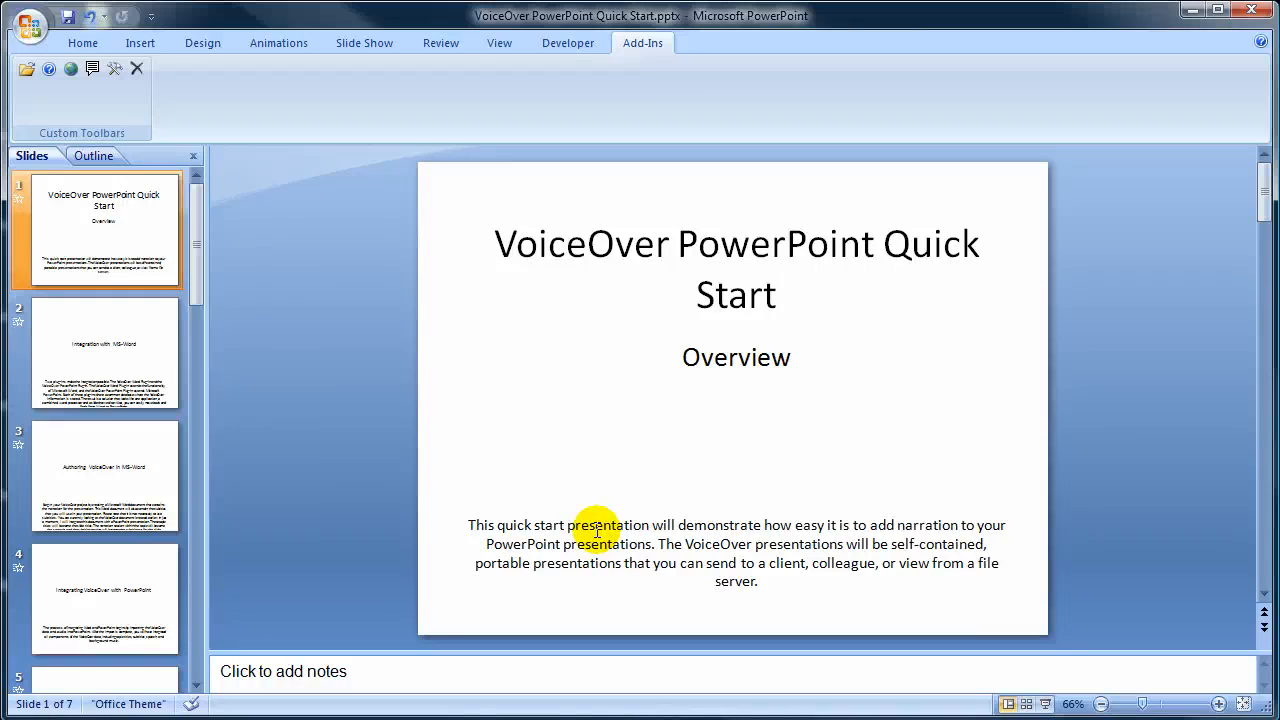
{"action": "left_click", "coordinate": [103, 352]}
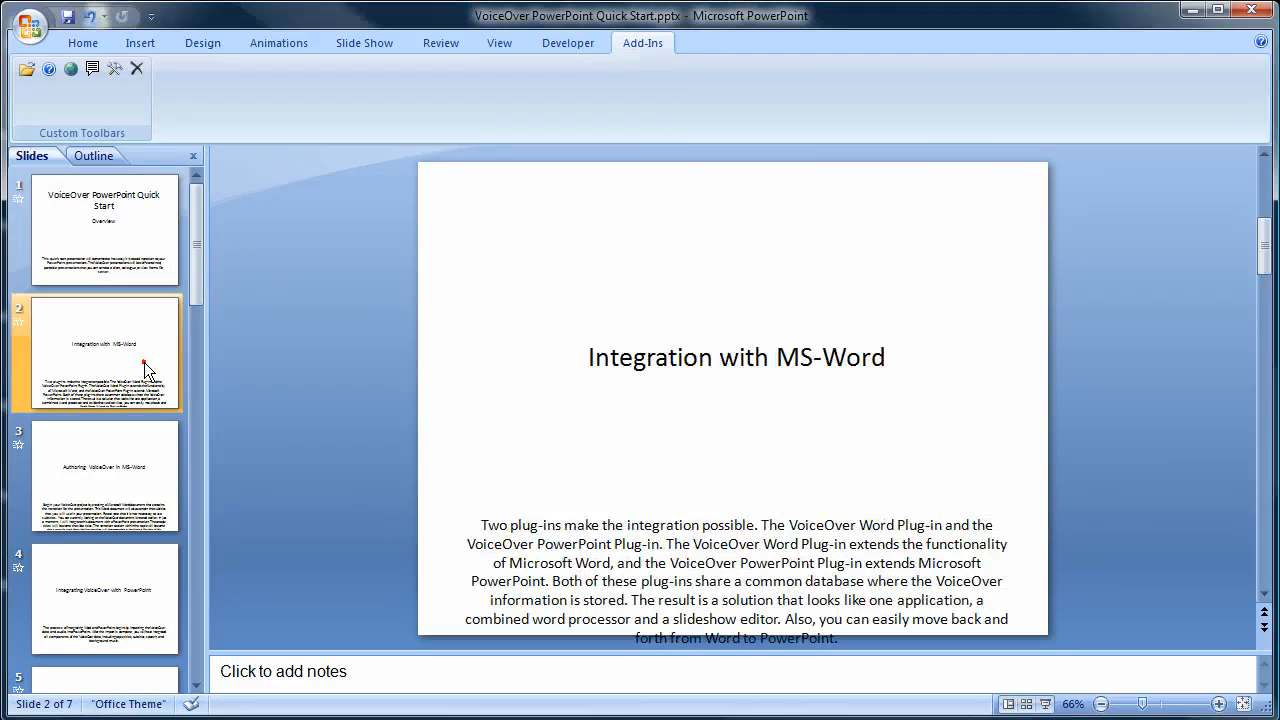
{"action": "left_click", "coordinate": [104, 598]}
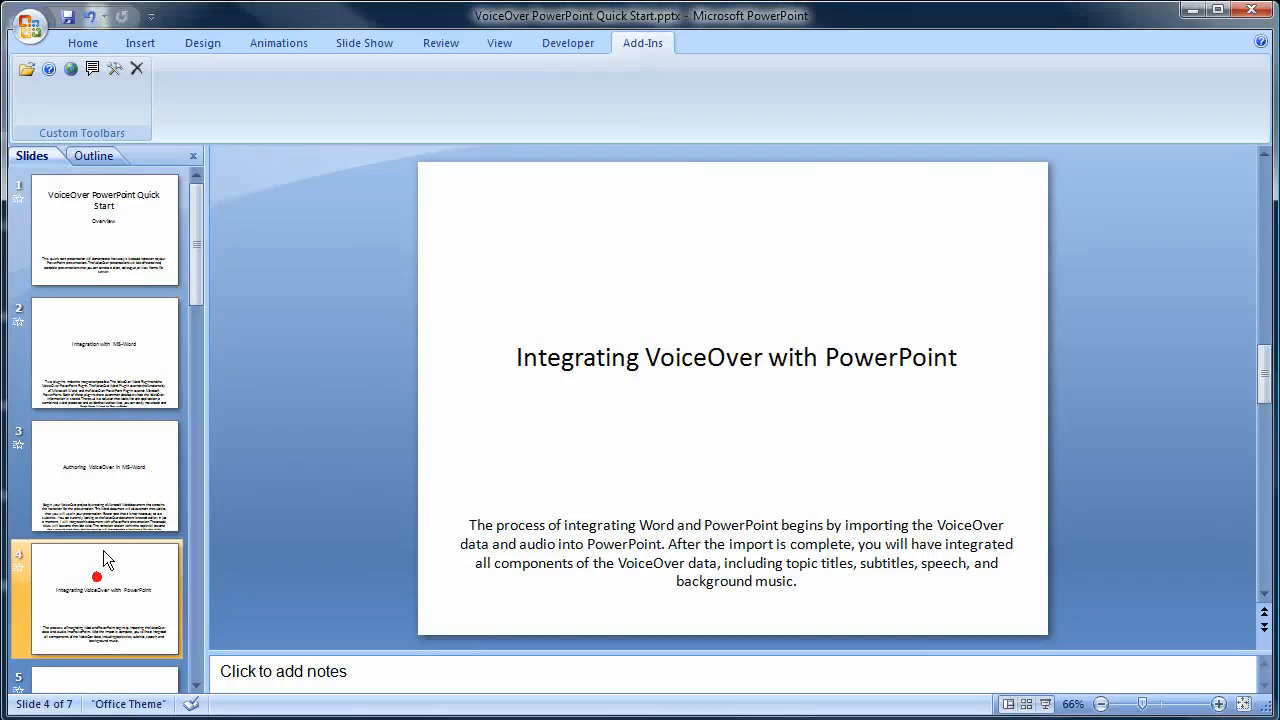
{"action": "left_click", "coordinate": [100, 352]}
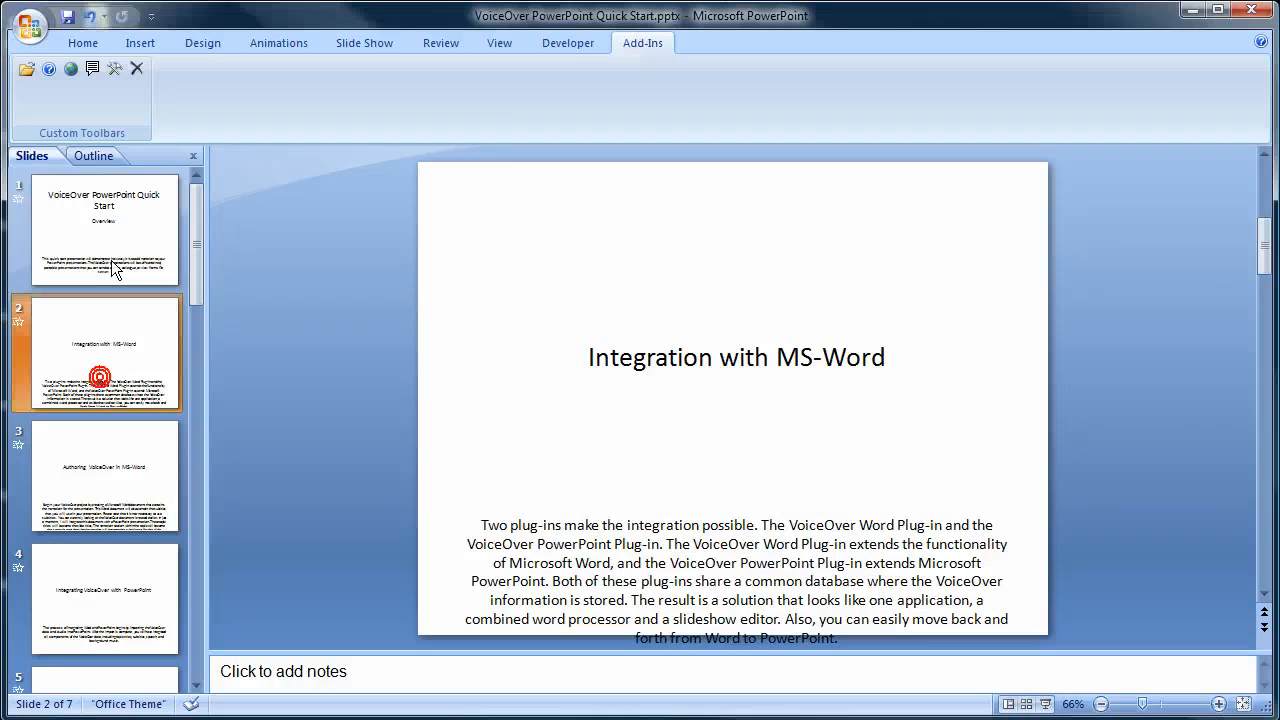
{"action": "left_click", "coordinate": [104, 229]}
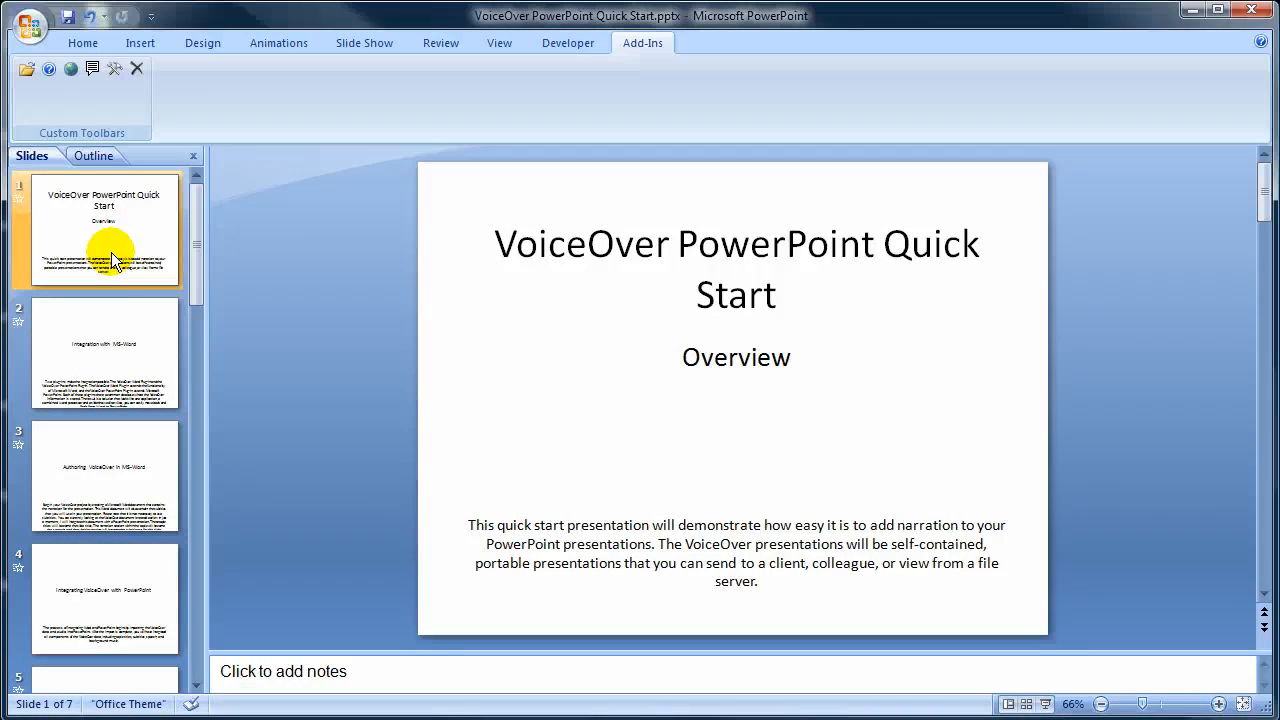
{"action": "left_click", "coordinate": [104, 352]}
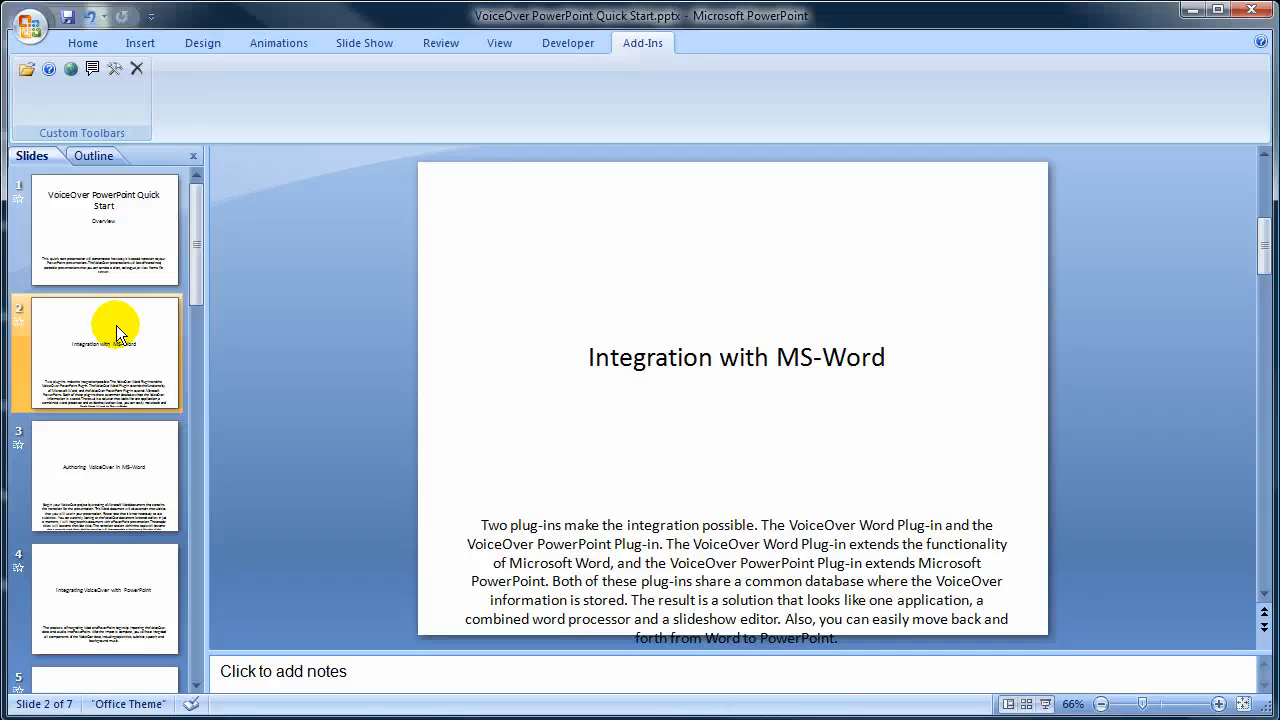
{"action": "left_click", "coordinate": [737, 357]}
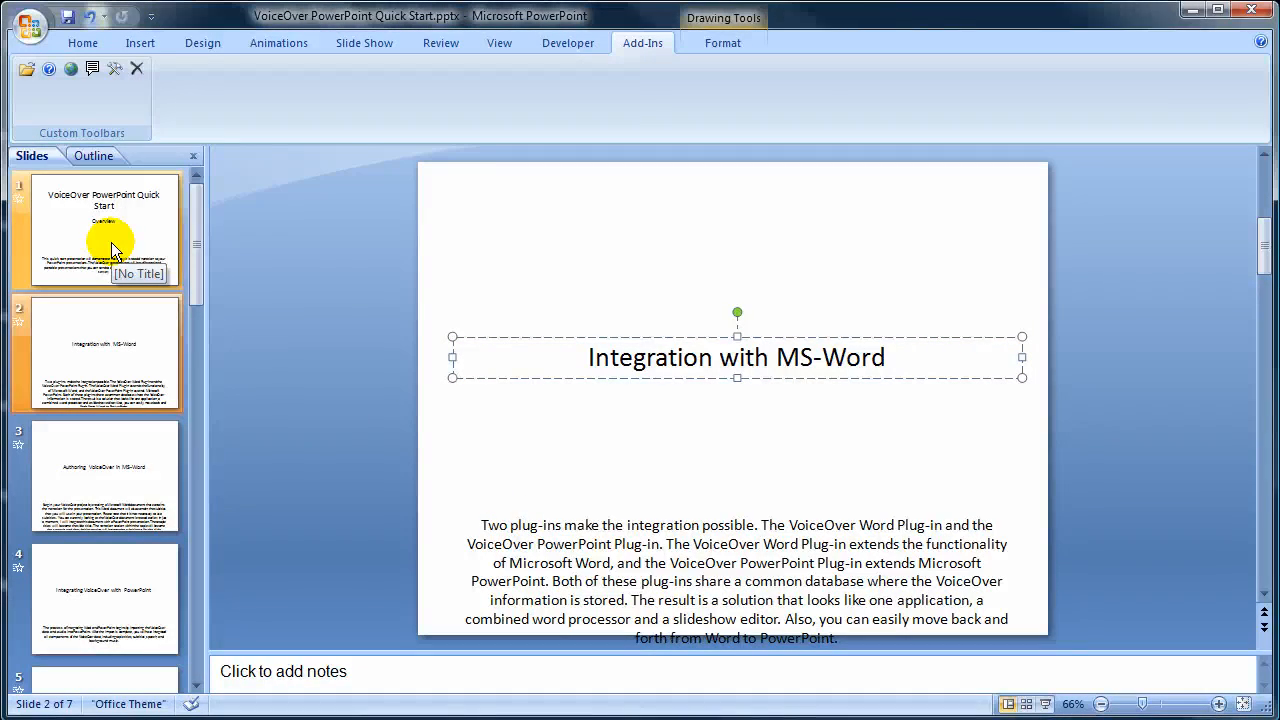
{"action": "left_click", "coordinate": [103, 475]}
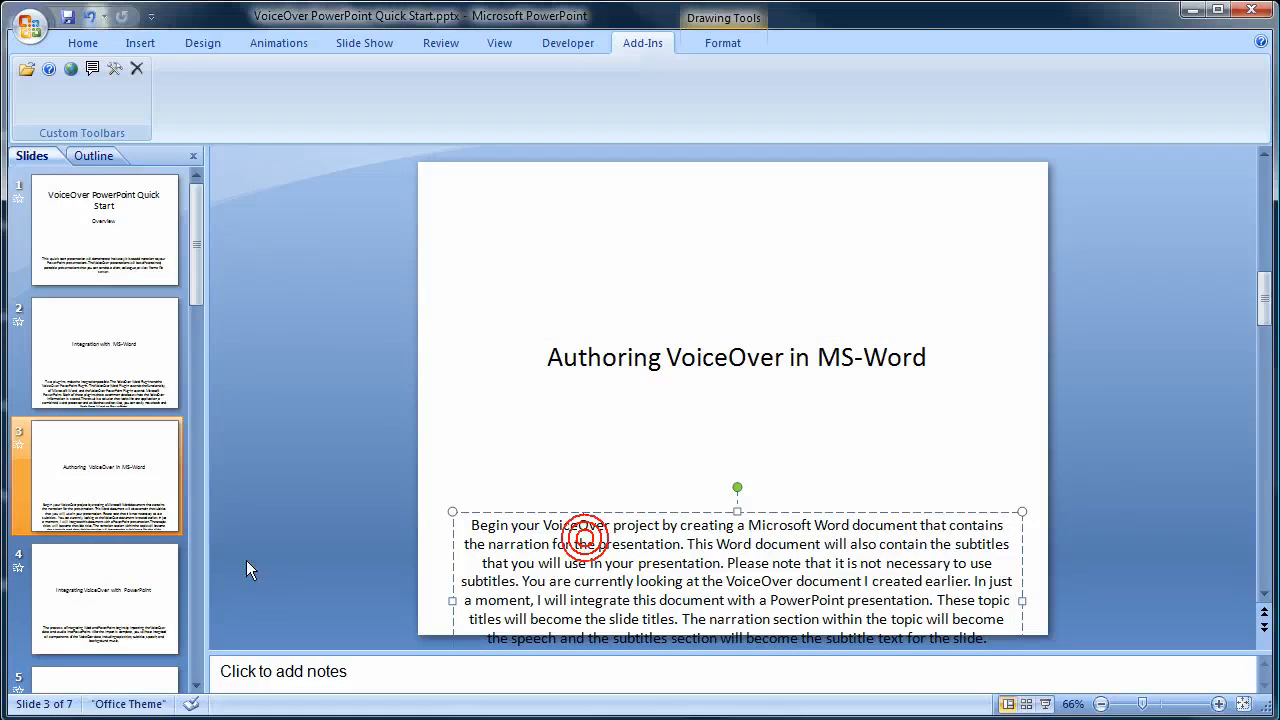
{"action": "left_click", "coordinate": [97, 598]}
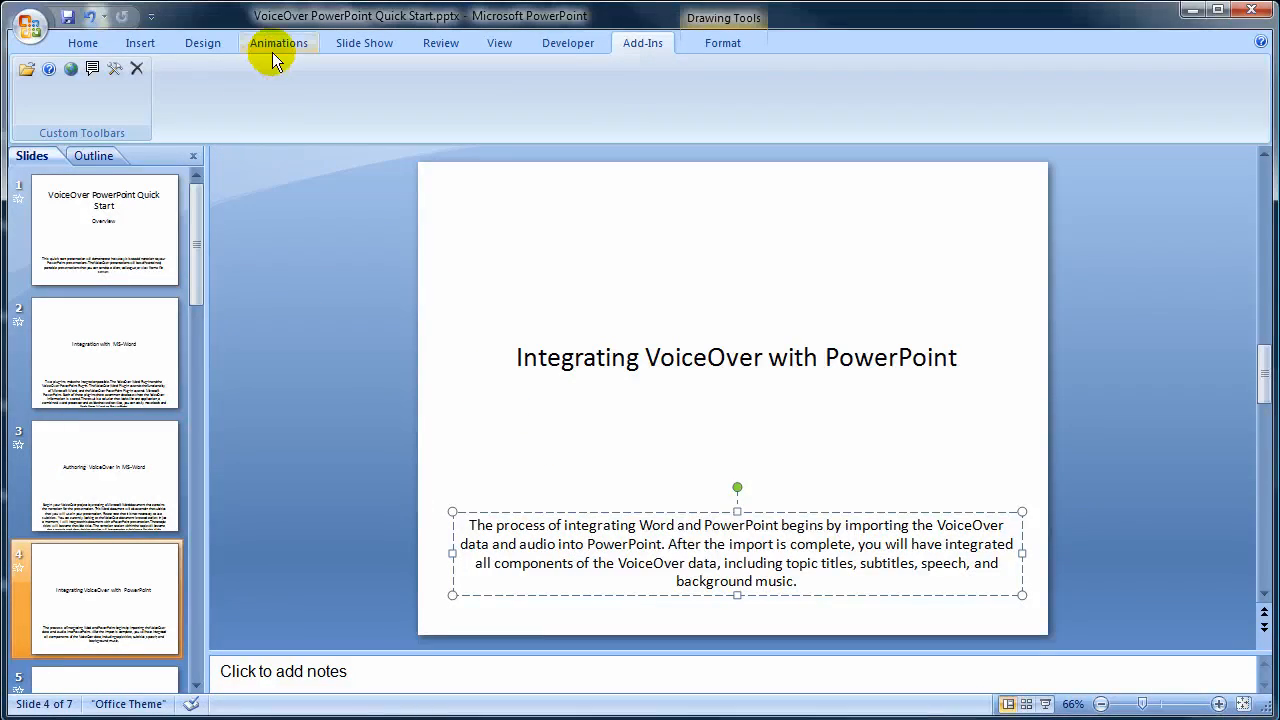
- Set slide 4's narration sound to start With Previous after a 2-second delay in Custom Animation
{"action": "left_click", "coordinate": [278, 42]}
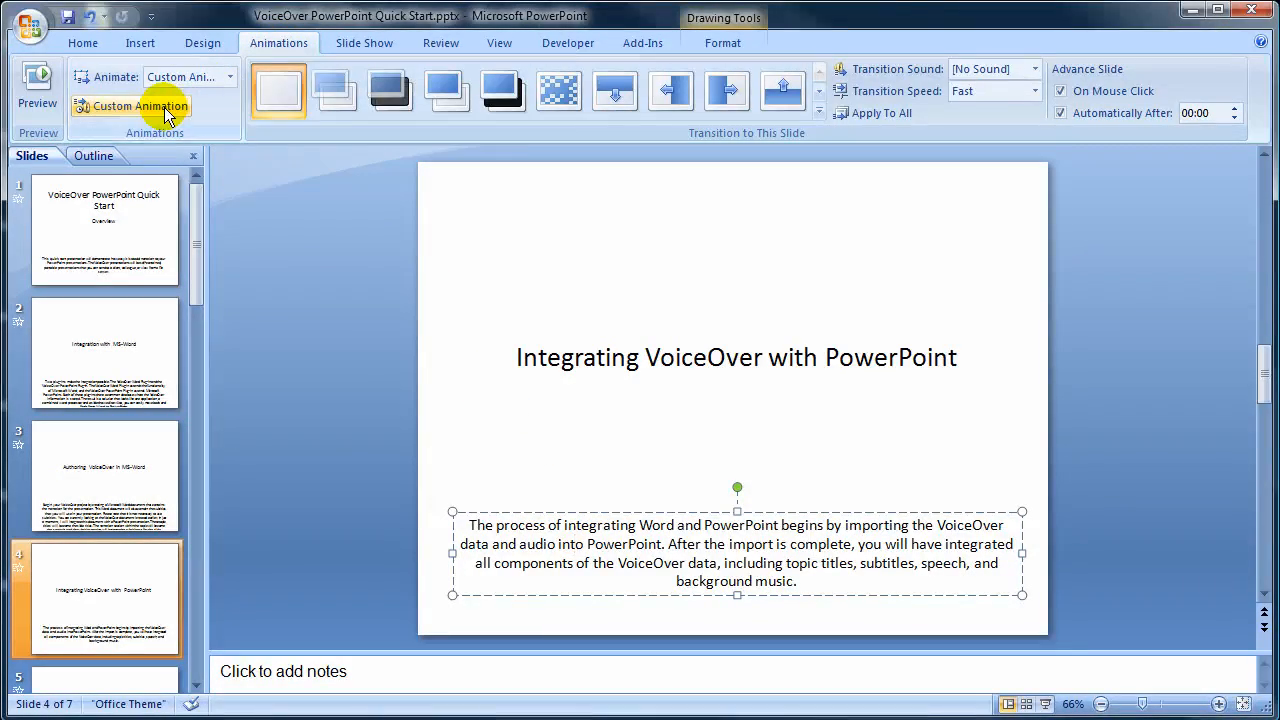
{"action": "left_click", "coordinate": [131, 106]}
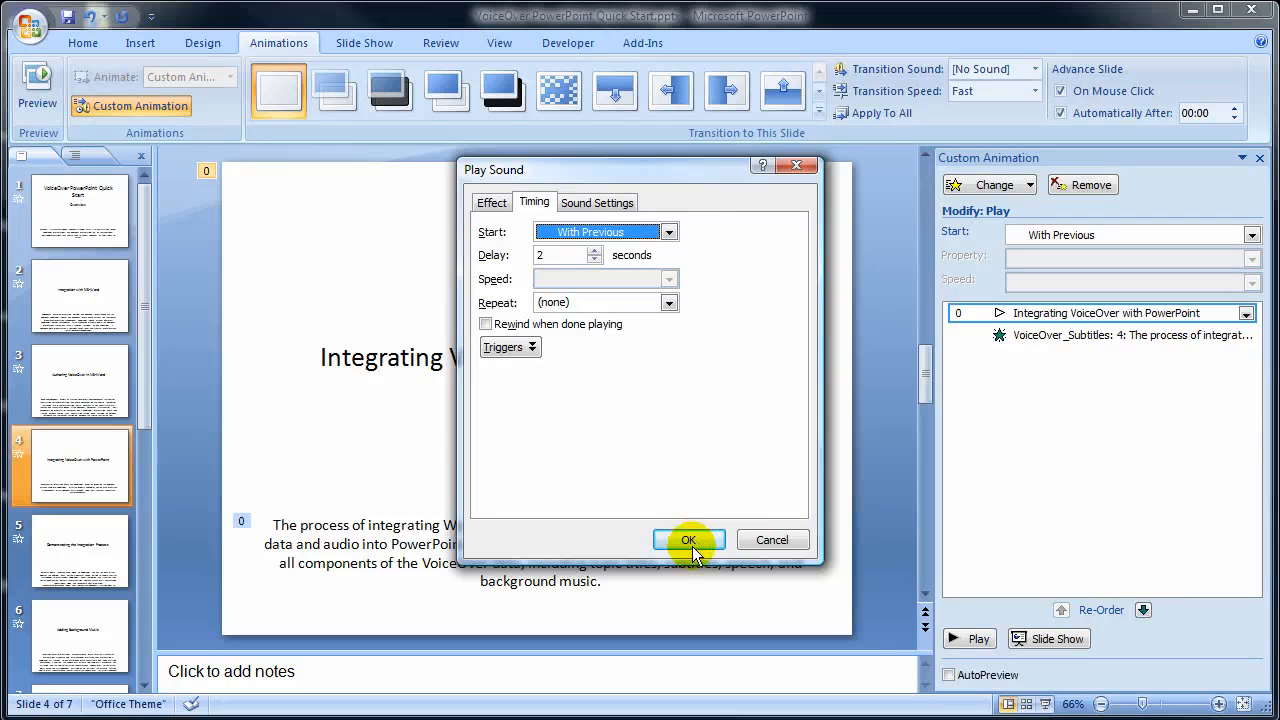
{"action": "left_click", "coordinate": [688, 540]}
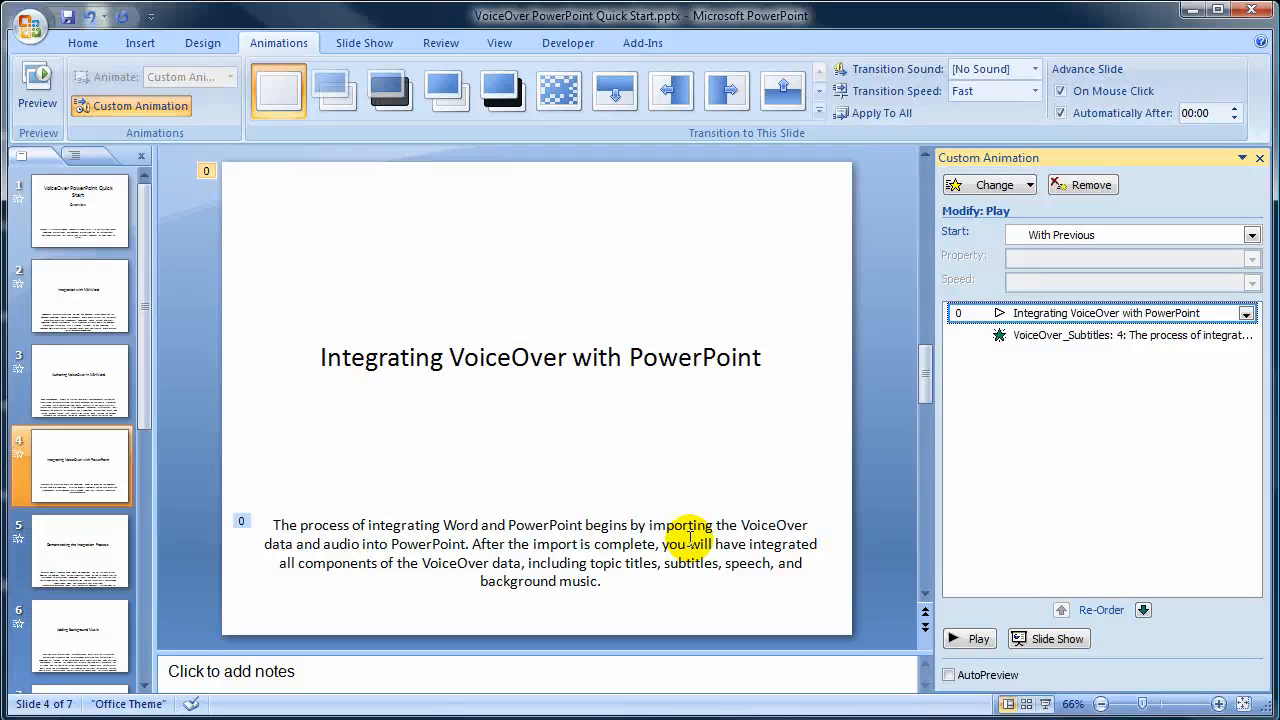